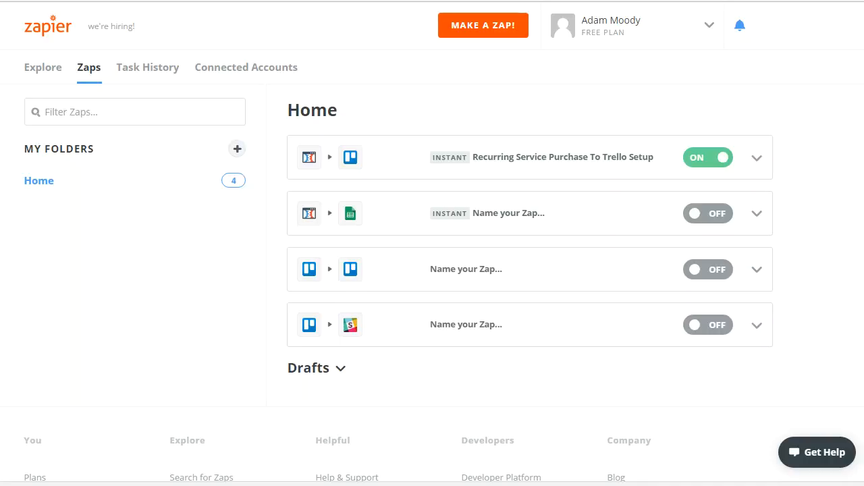
{"action": "mouse_move", "coordinate": [156, 407]}
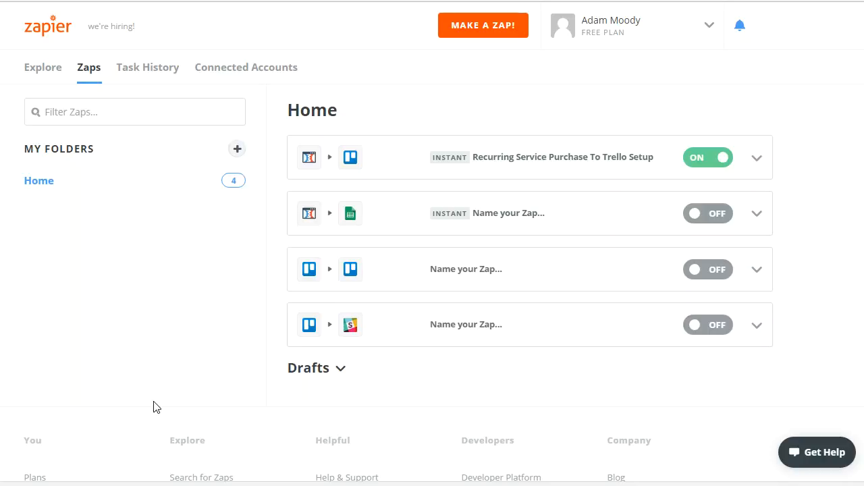
{"action": "mouse_move", "coordinate": [162, 410]}
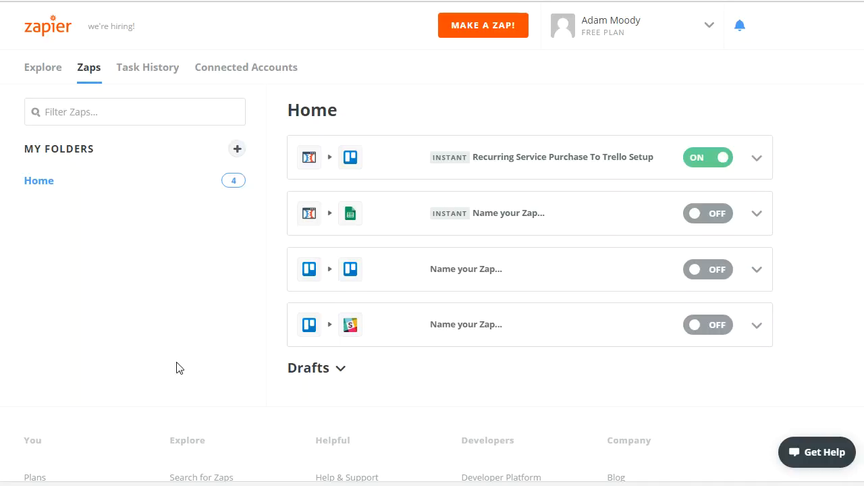
{"action": "mouse_move", "coordinate": [175, 356]}
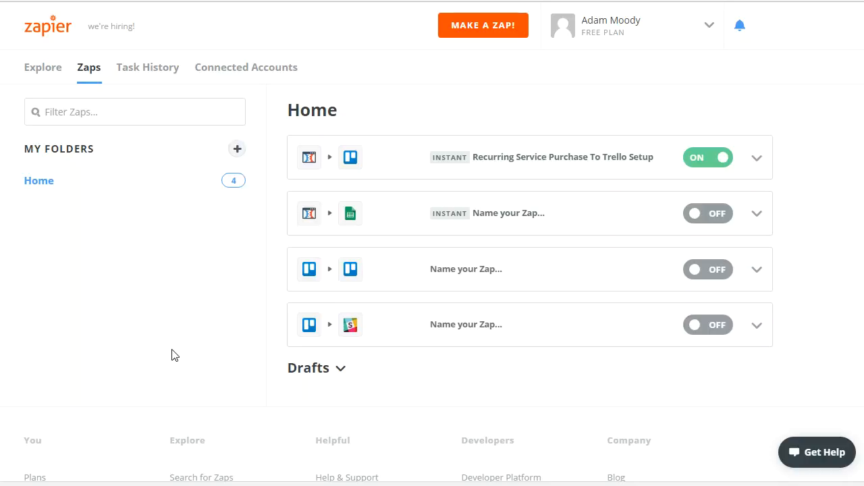
{"action": "mouse_move", "coordinate": [443, 58]}
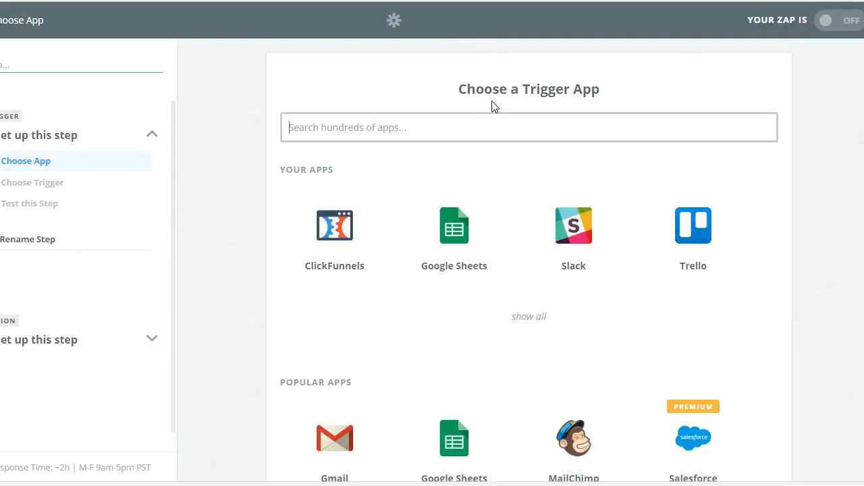
{"action": "mouse_move", "coordinate": [538, 173]}
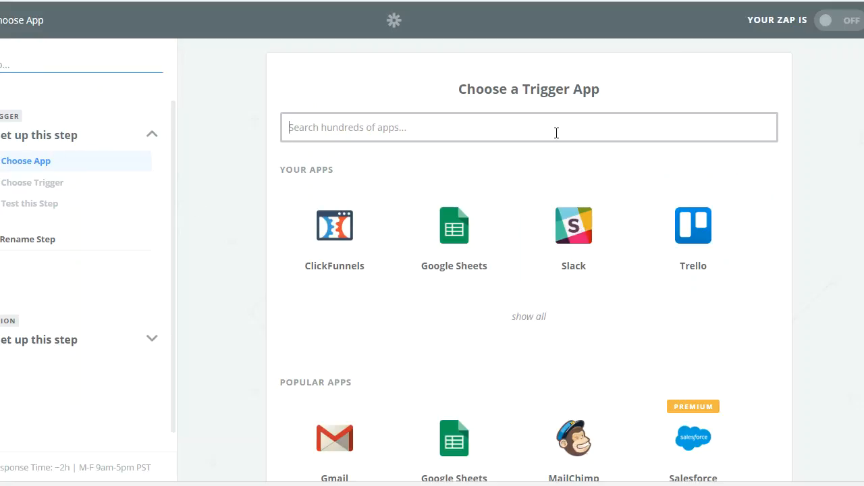
{"action": "mouse_move", "coordinate": [556, 216]}
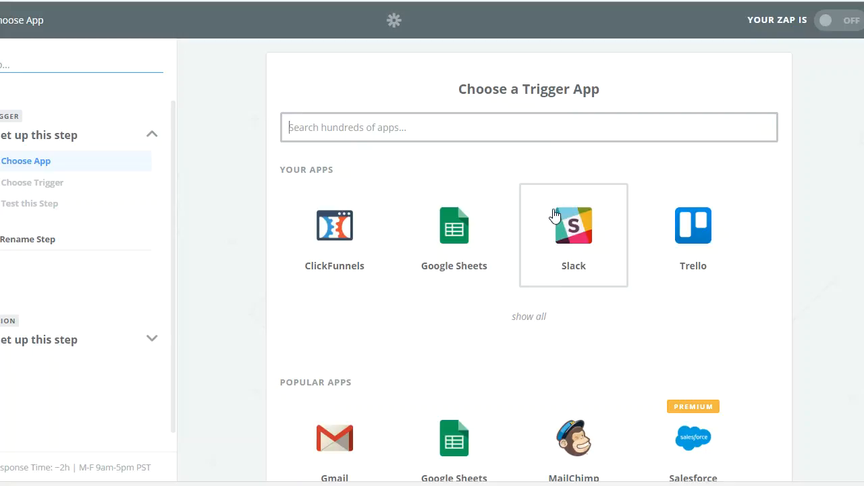
{"action": "mouse_move", "coordinate": [579, 243]}
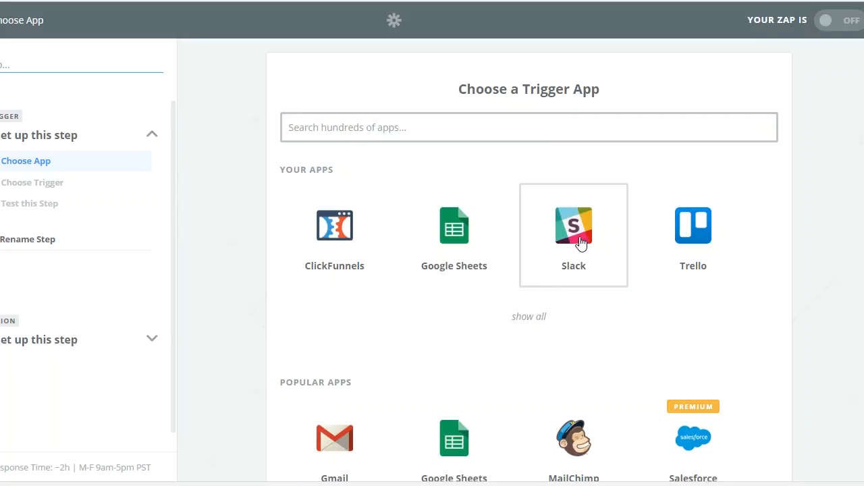
Use Slack's New Starred Message trigger on Slack Account #1, skipping the test for sample data.
{"action": "left_click", "coordinate": [573, 225]}
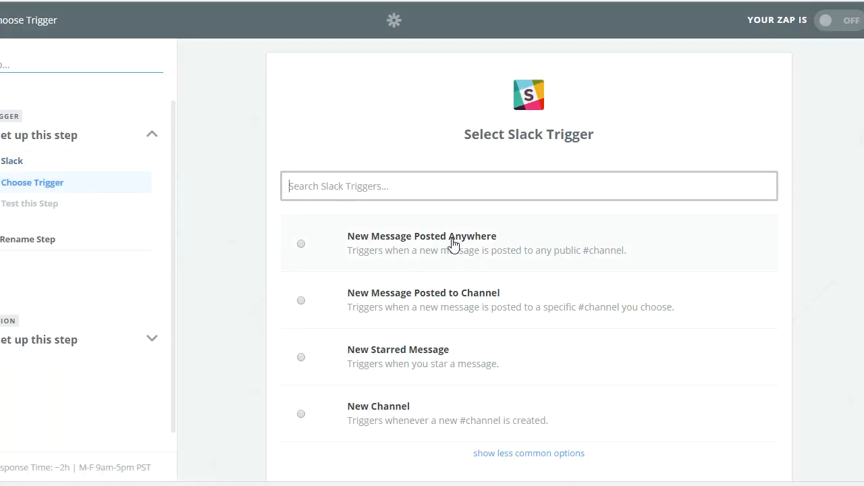
{"action": "mouse_move", "coordinate": [374, 356]}
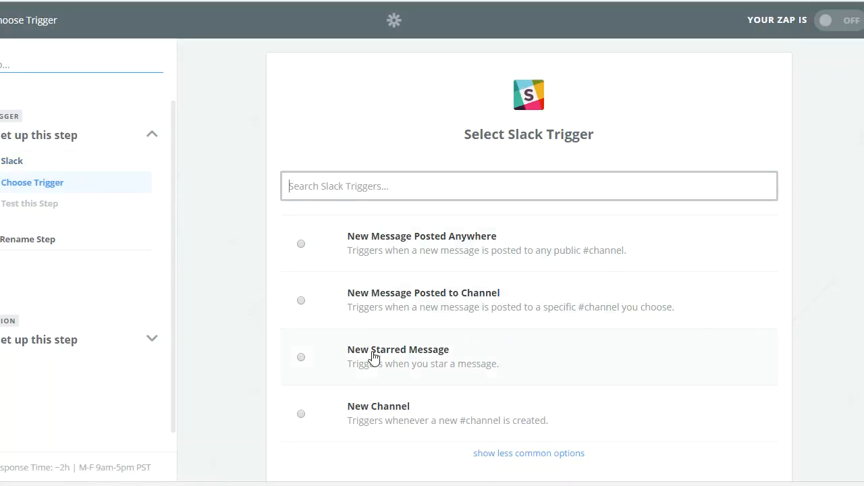
{"action": "left_click", "coordinate": [301, 357]}
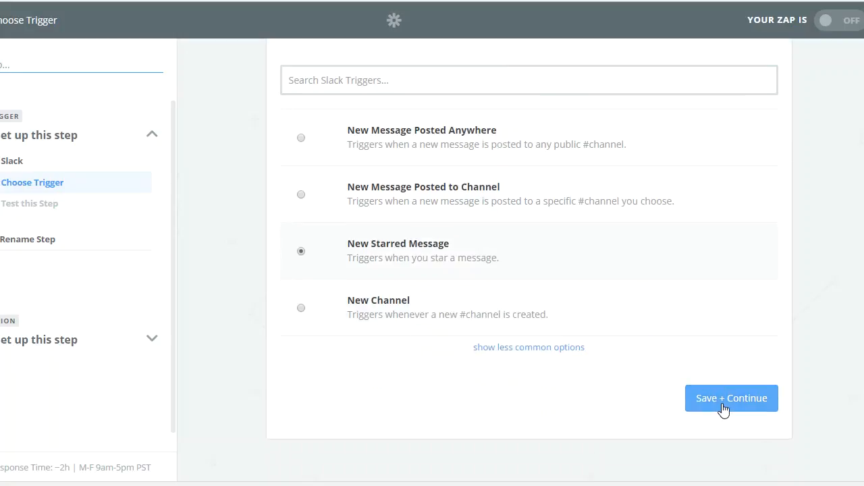
{"action": "left_click", "coordinate": [731, 399]}
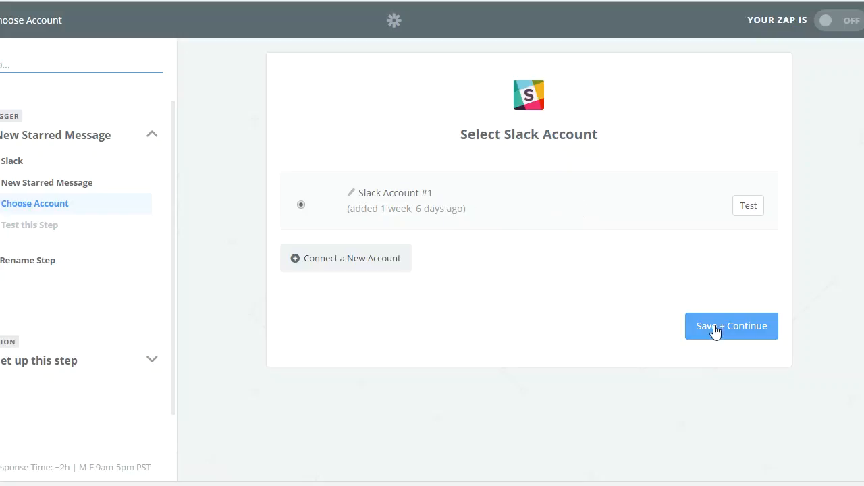
{"action": "left_click", "coordinate": [731, 326]}
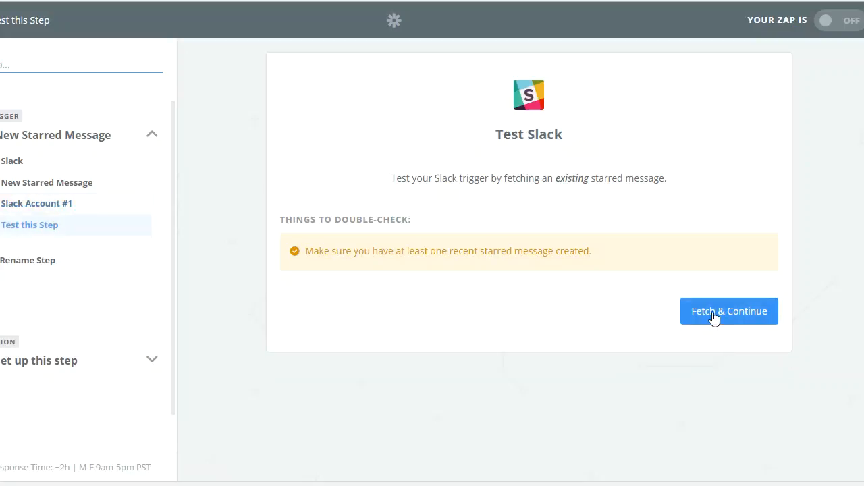
{"action": "left_click", "coordinate": [730, 311]}
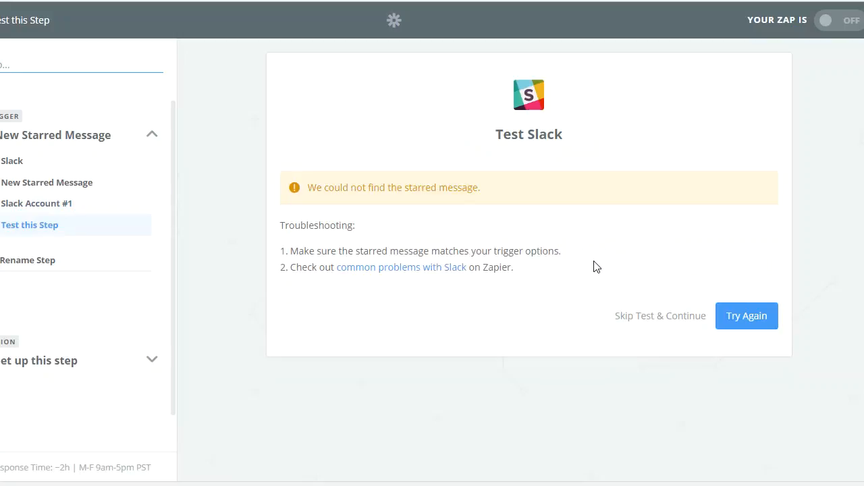
{"action": "mouse_move", "coordinate": [396, 231]}
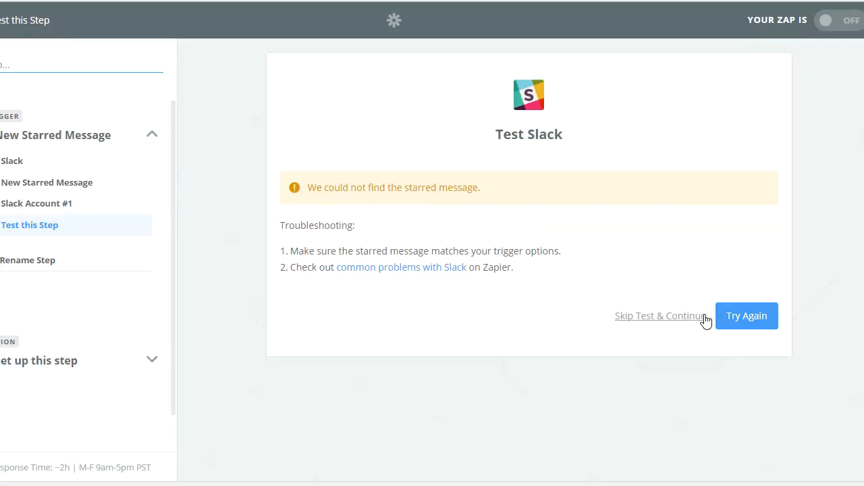
{"action": "left_click", "coordinate": [660, 316]}
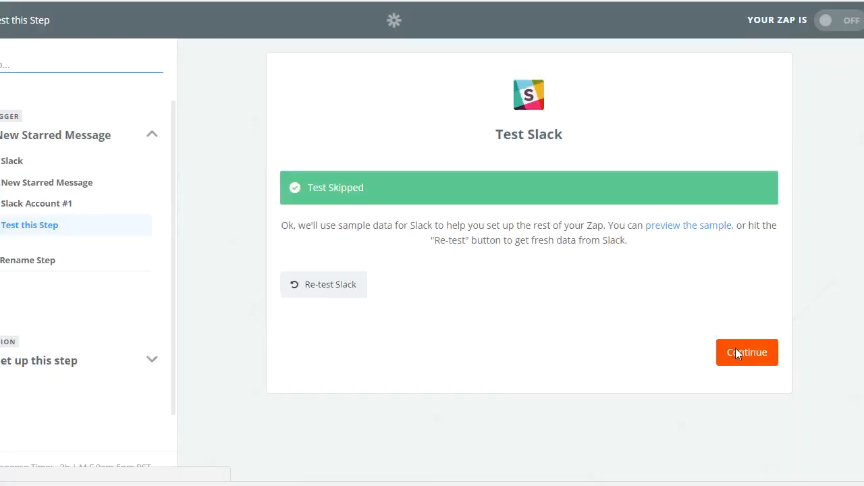
Search 'todo' to pick Todoist as the action app, choosing Create Task.
{"action": "left_click", "coordinate": [746, 352]}
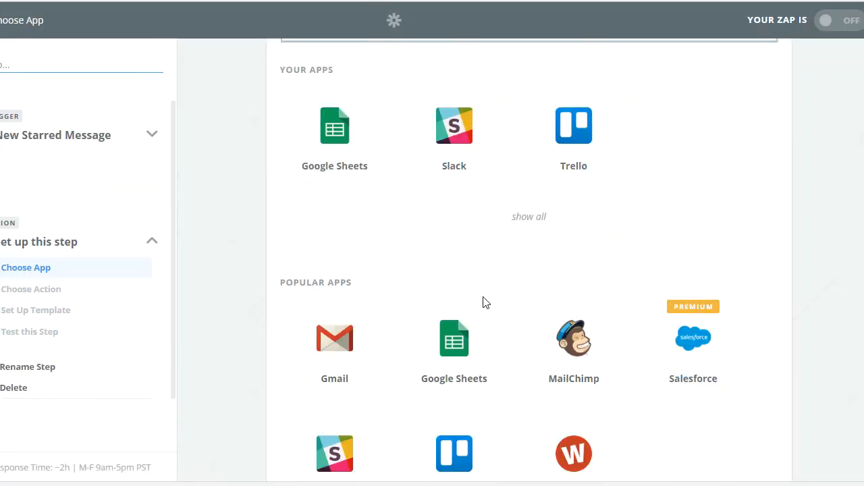
{"action": "scroll", "scroll_direction": "down", "scroll_amount": 3}
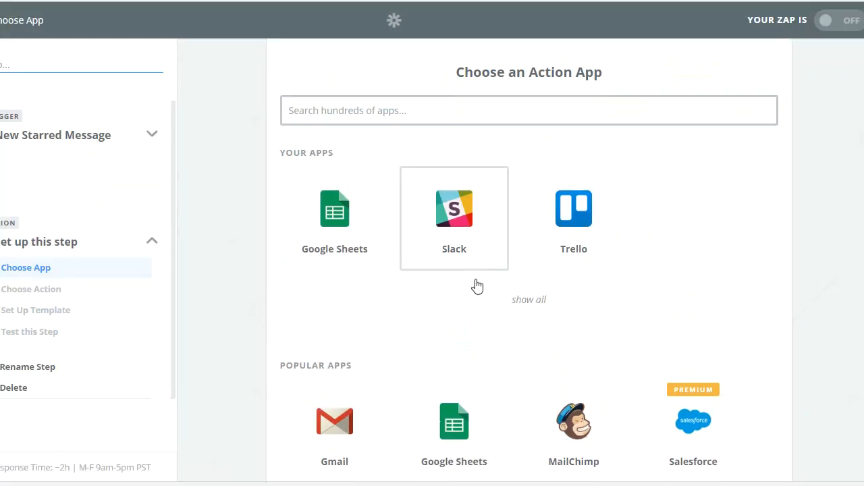
{"action": "type", "text": "todo"}
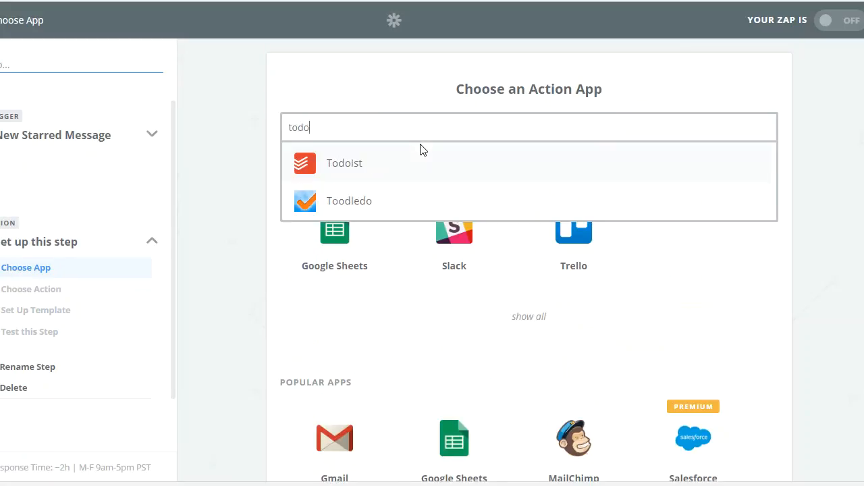
{"action": "left_click", "coordinate": [343, 163]}
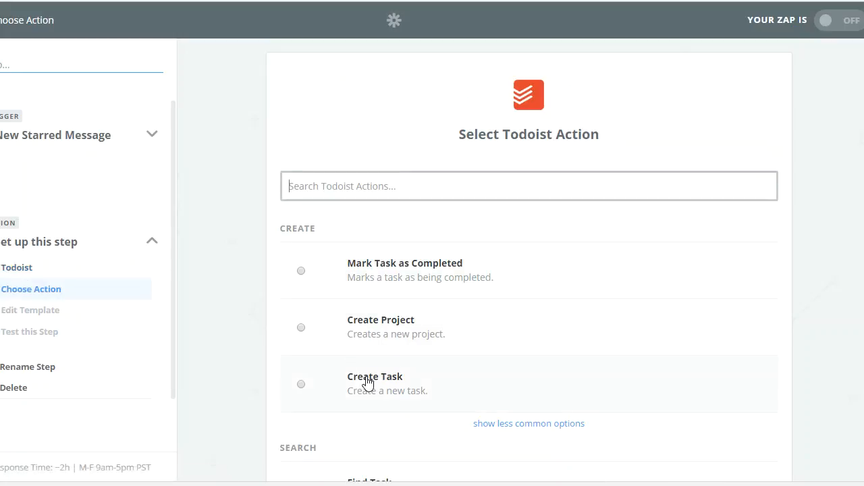
{"action": "mouse_move", "coordinate": [368, 313]}
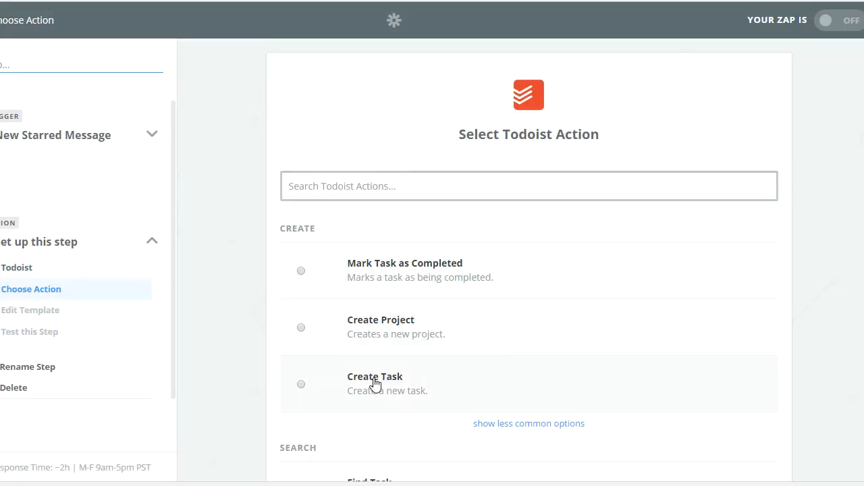
{"action": "left_click", "coordinate": [375, 383]}
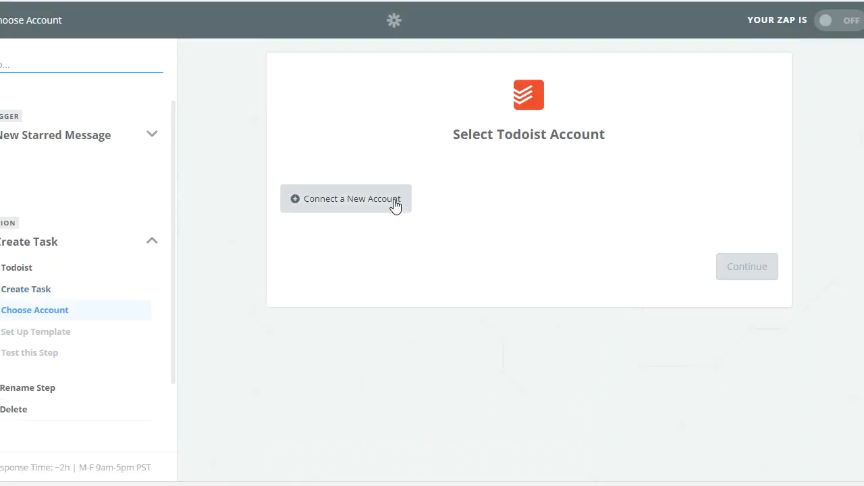
Connect and authorize a new Todoist account, then save it for the action.
{"action": "left_click", "coordinate": [346, 198]}
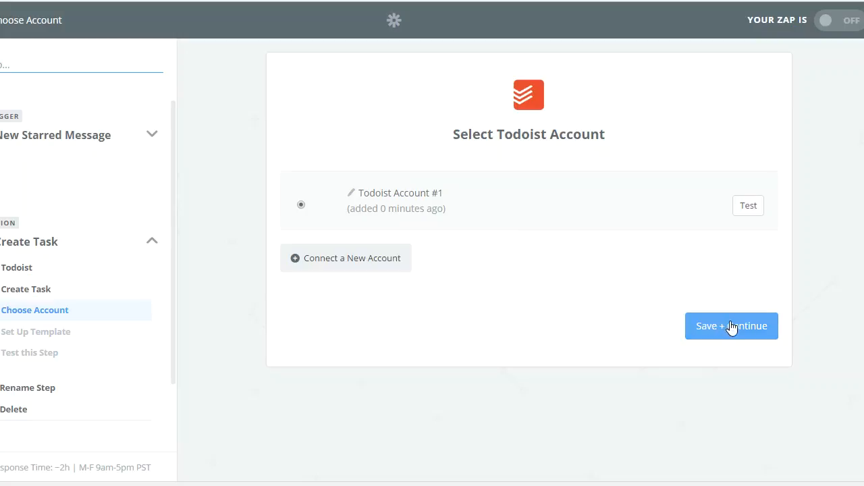
{"action": "mouse_move", "coordinate": [732, 332]}
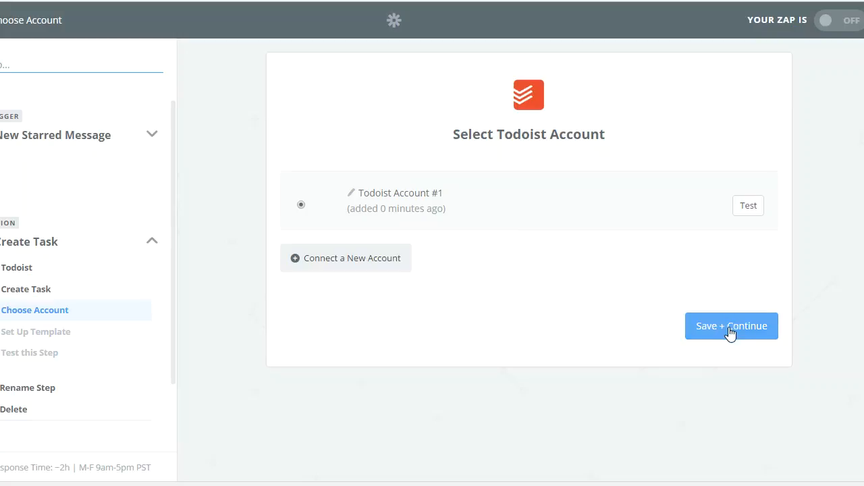
{"action": "left_click", "coordinate": [731, 326]}
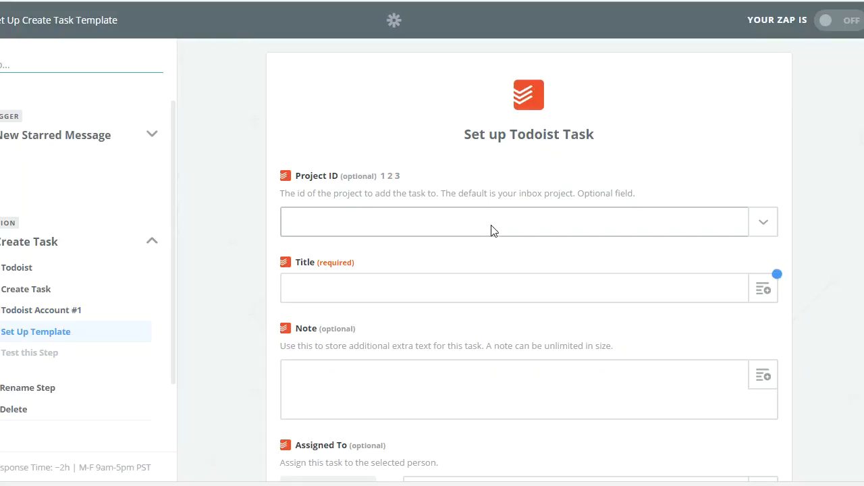
{"action": "mouse_move", "coordinate": [550, 191]}
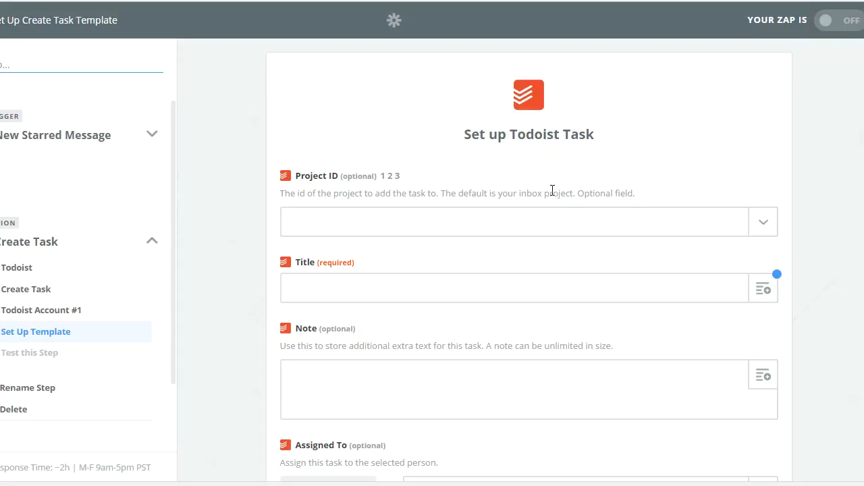
{"action": "mouse_move", "coordinate": [392, 226]}
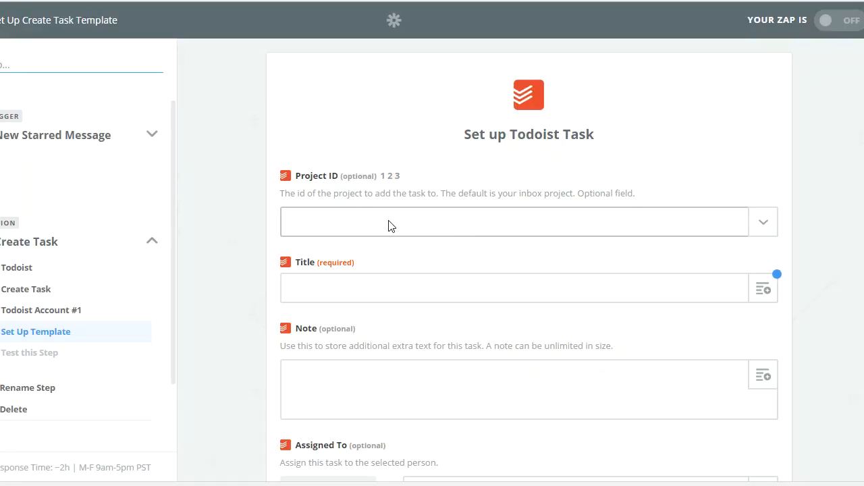
{"action": "mouse_move", "coordinate": [398, 228]}
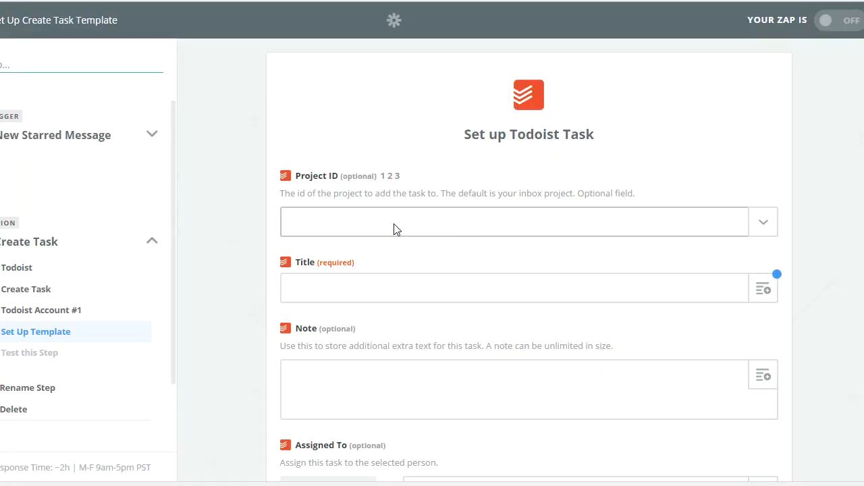
Fill the Title with the Slack Message Text plus '- from Slack to deal with'.
{"action": "scroll", "scroll_direction": "down", "scroll_amount": 3}
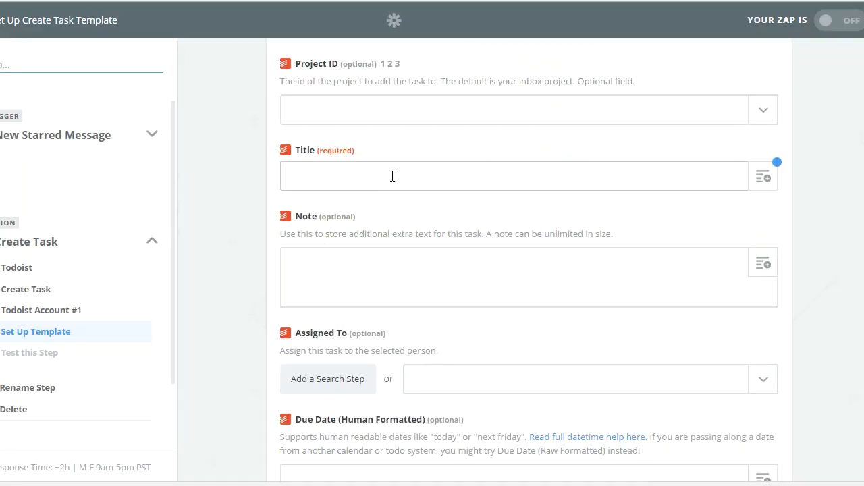
{"action": "left_click", "coordinate": [763, 177]}
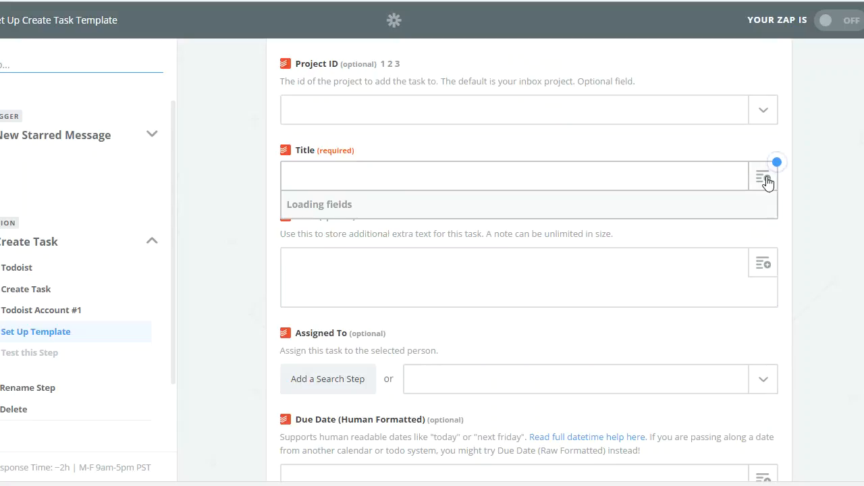
{"action": "left_click", "coordinate": [763, 176]}
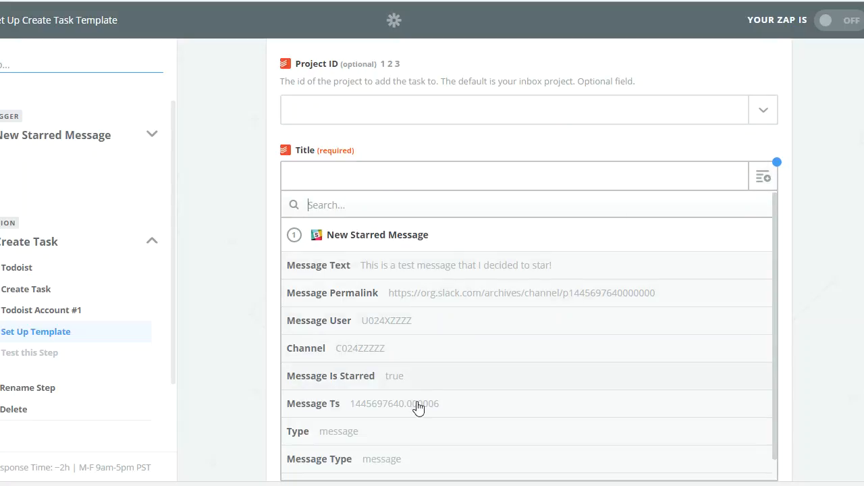
{"action": "mouse_move", "coordinate": [453, 300]}
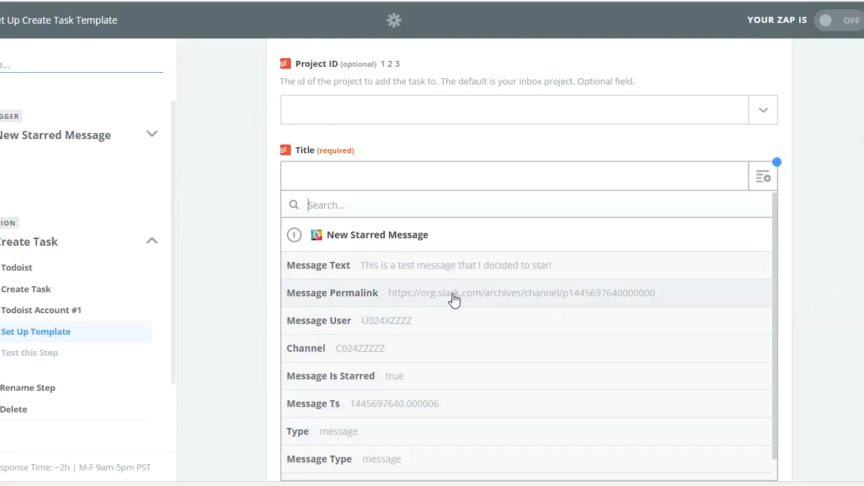
{"action": "mouse_move", "coordinate": [445, 322]}
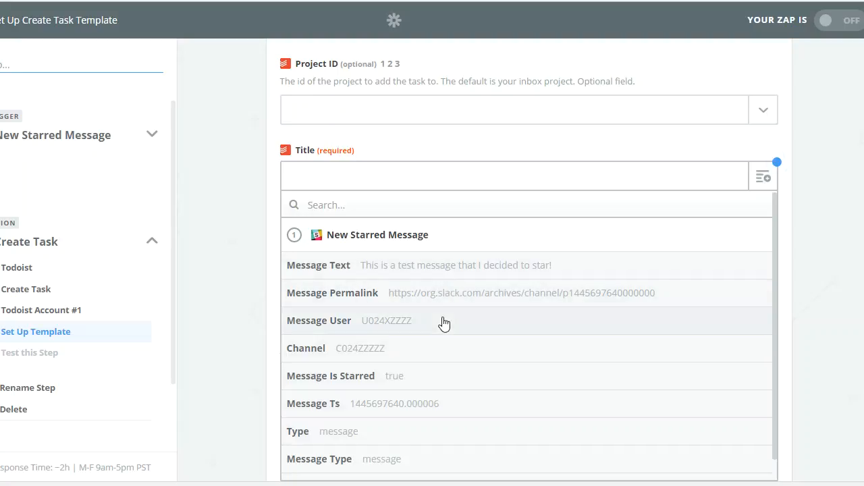
{"action": "mouse_move", "coordinate": [435, 365]}
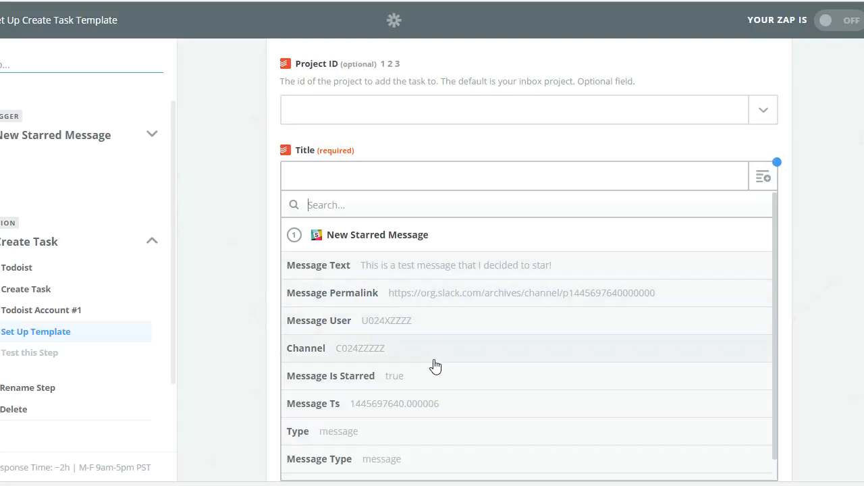
{"action": "mouse_move", "coordinate": [447, 275]}
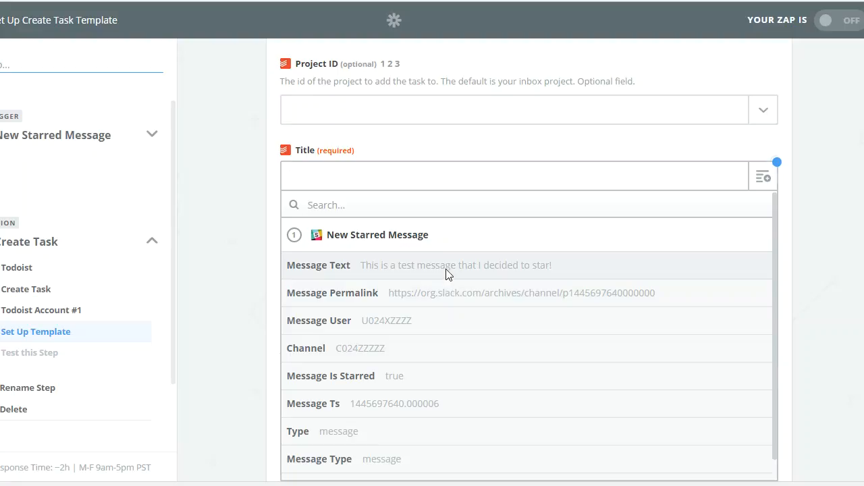
{"action": "left_click", "coordinate": [318, 265]}
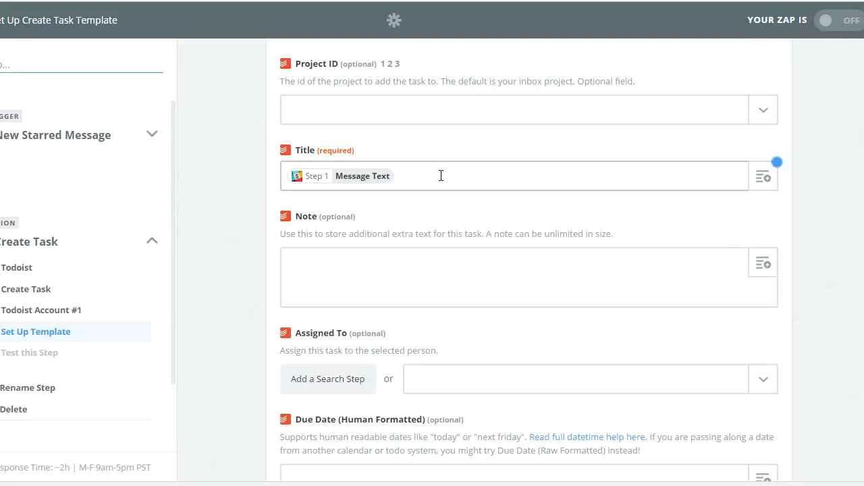
{"action": "type", "text": "- from S"}
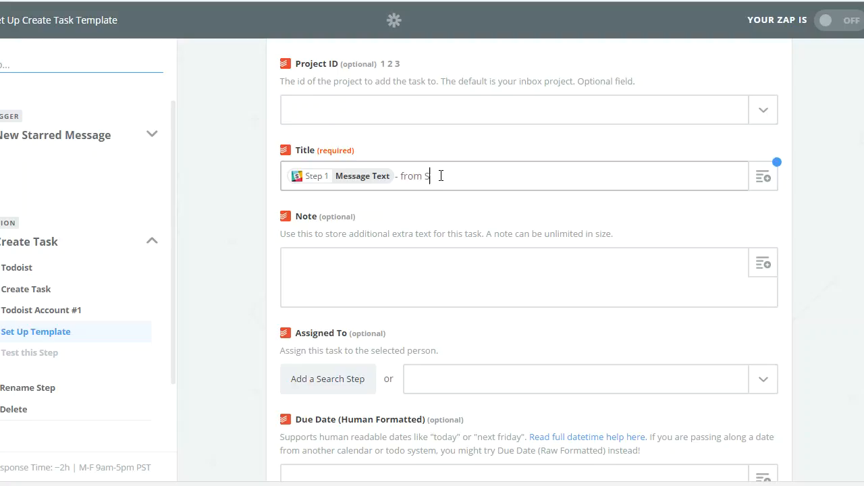
{"action": "type", "text": "lack to deal with"}
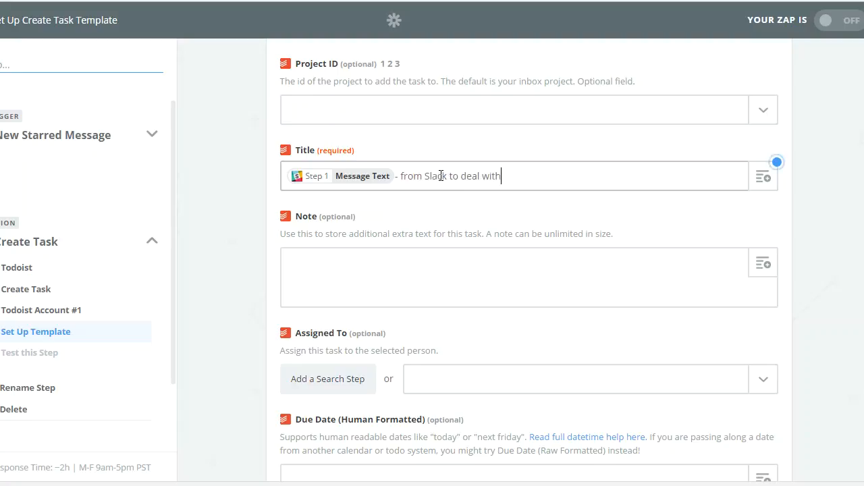
{"action": "mouse_move", "coordinate": [433, 280]}
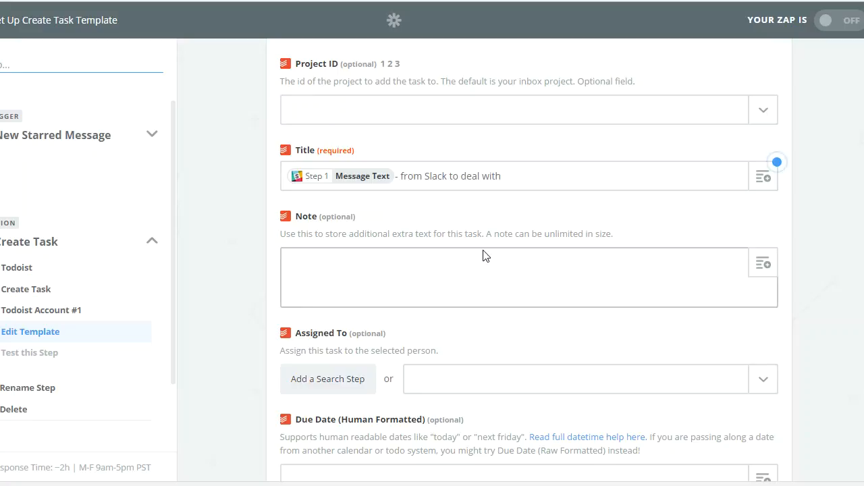
{"action": "mouse_move", "coordinate": [479, 258]}
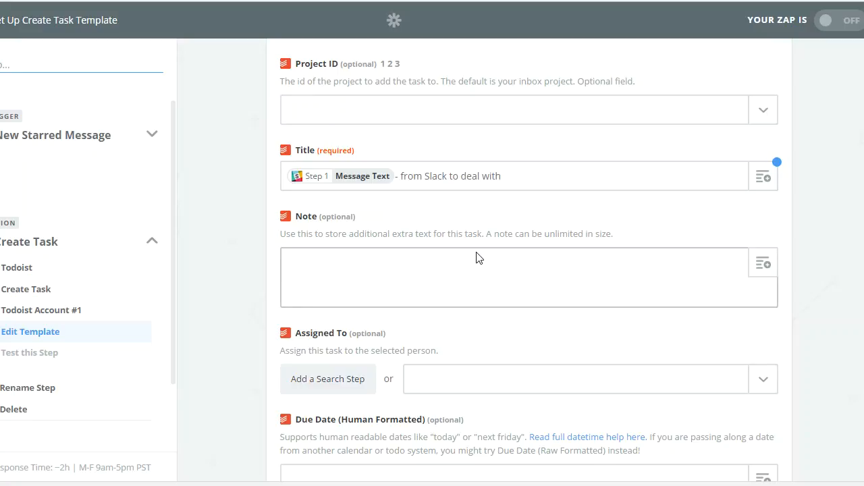
{"action": "left_click", "coordinate": [763, 262]}
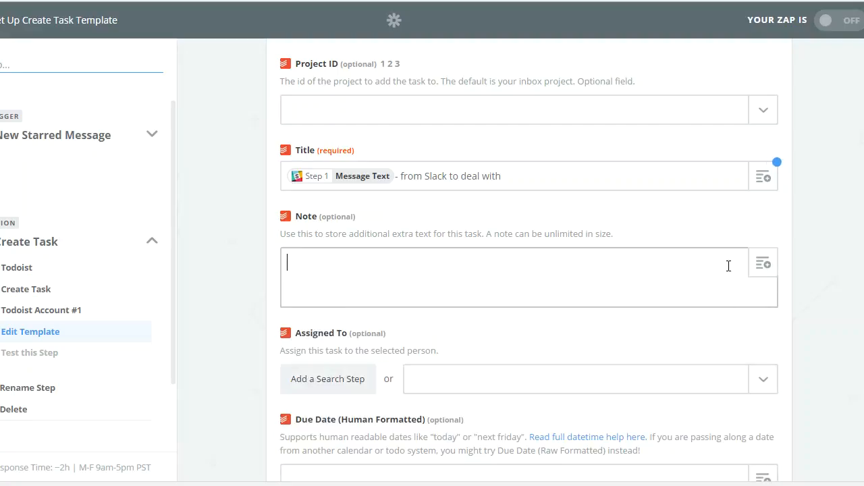
{"action": "mouse_move", "coordinate": [468, 288]}
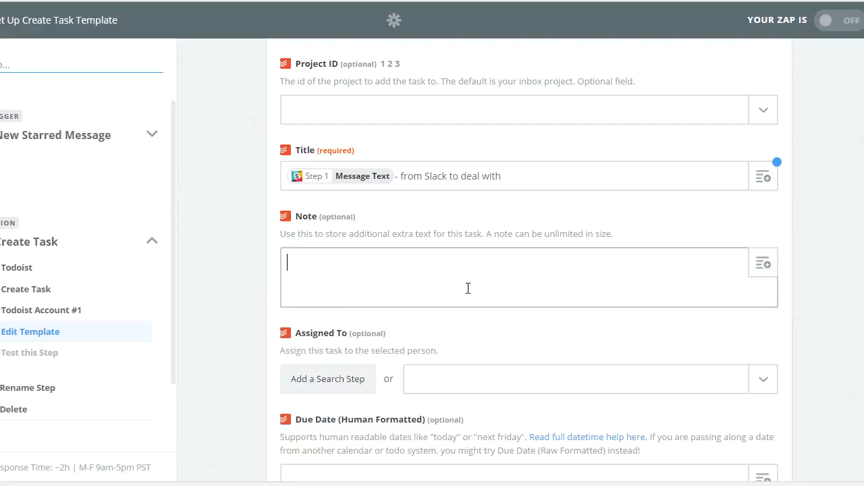
{"action": "scroll", "scroll_direction": "down", "scroll_amount": 3}
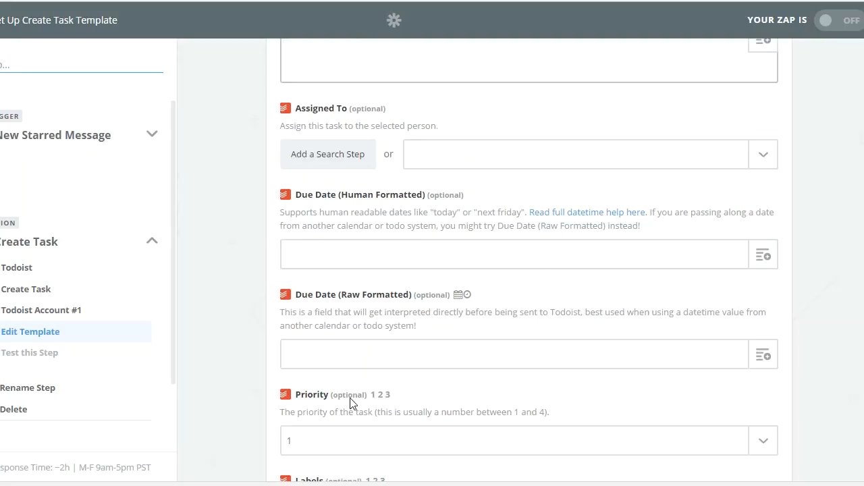
{"action": "mouse_move", "coordinate": [371, 187]}
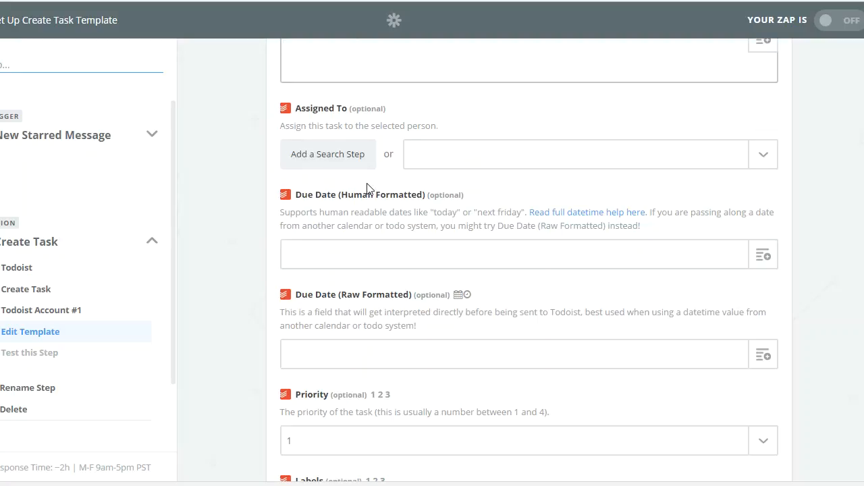
{"action": "left_click", "coordinate": [346, 252]}
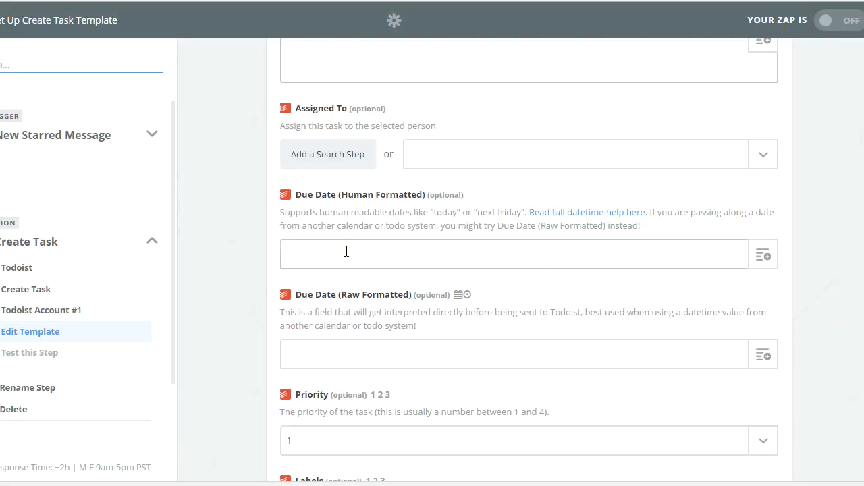
{"action": "mouse_move", "coordinate": [572, 217]}
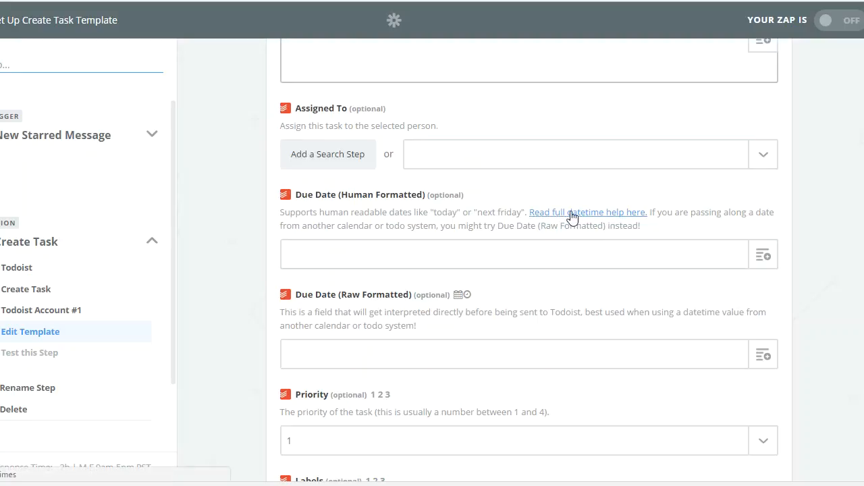
{"action": "left_click", "coordinate": [435, 253]}
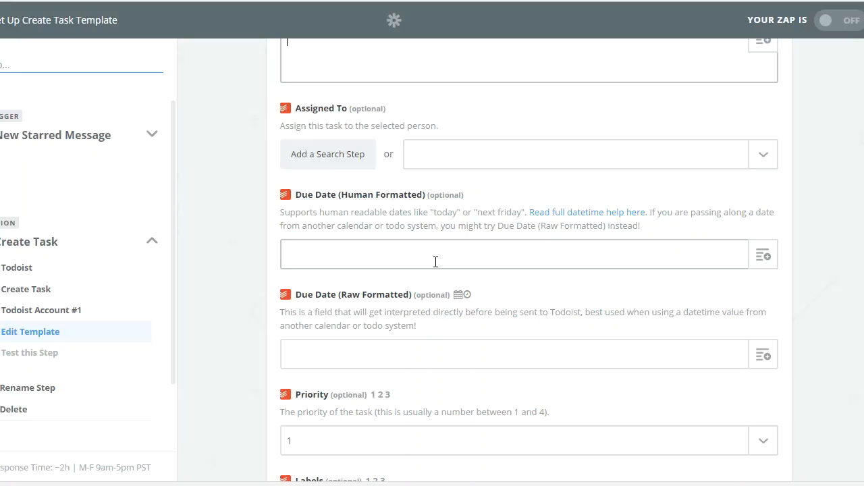
{"action": "mouse_move", "coordinate": [444, 261]}
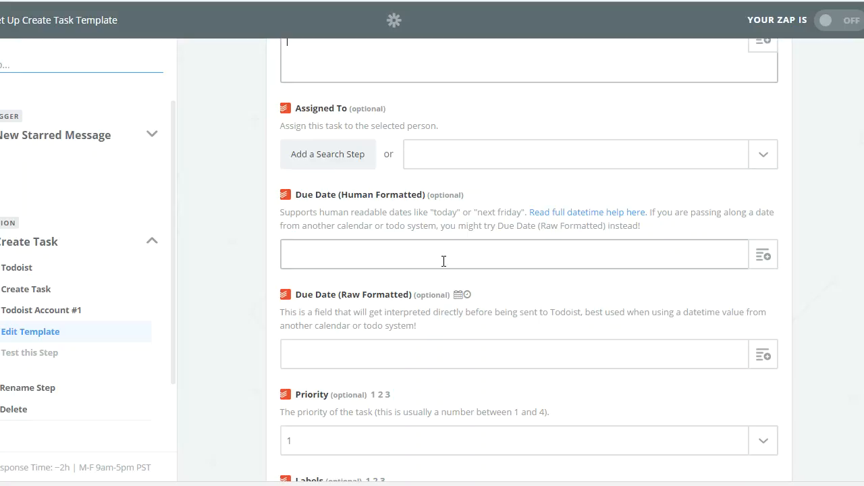
{"action": "scroll", "scroll_direction": "down", "scroll_amount": 3}
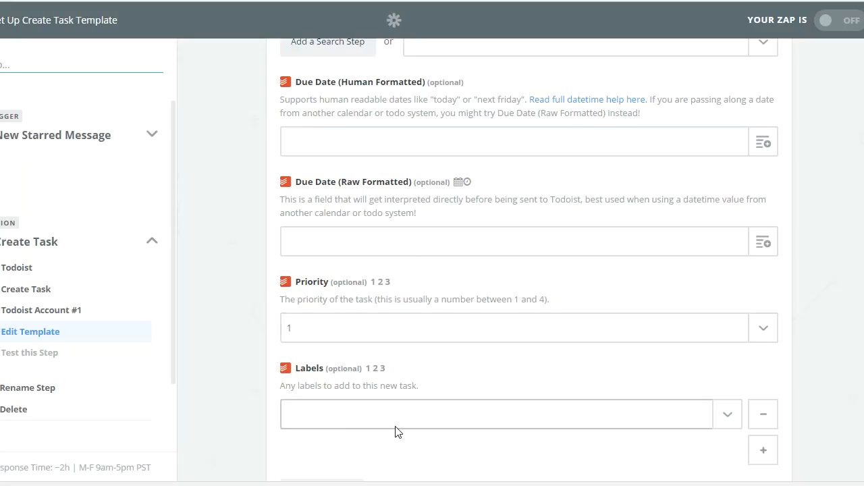
{"action": "scroll", "scroll_direction": "down", "scroll_amount": 3}
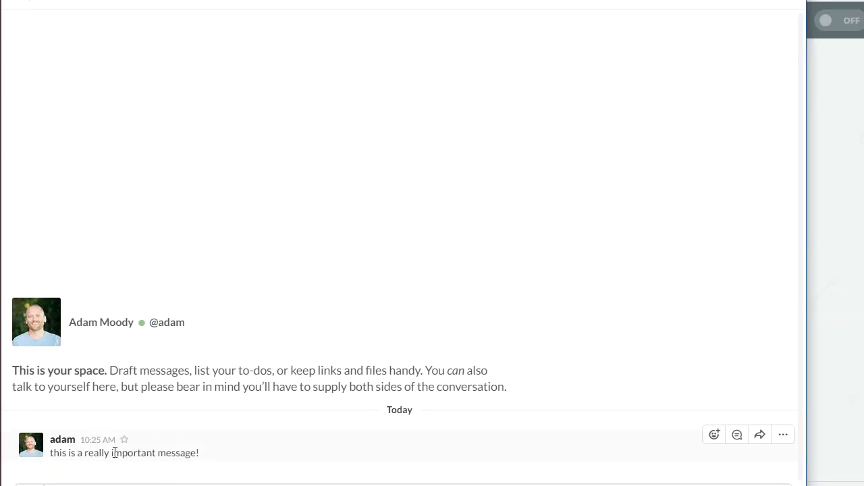
{"action": "mouse_move", "coordinate": [147, 453]}
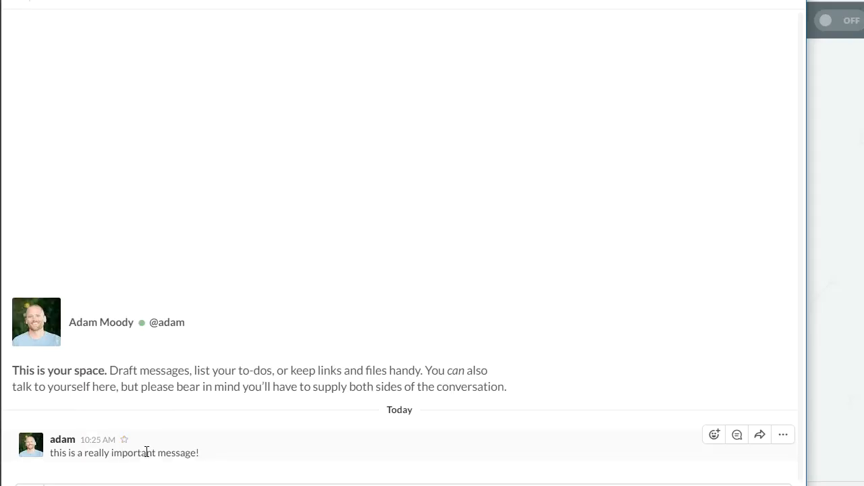
{"action": "mouse_move", "coordinate": [125, 439]}
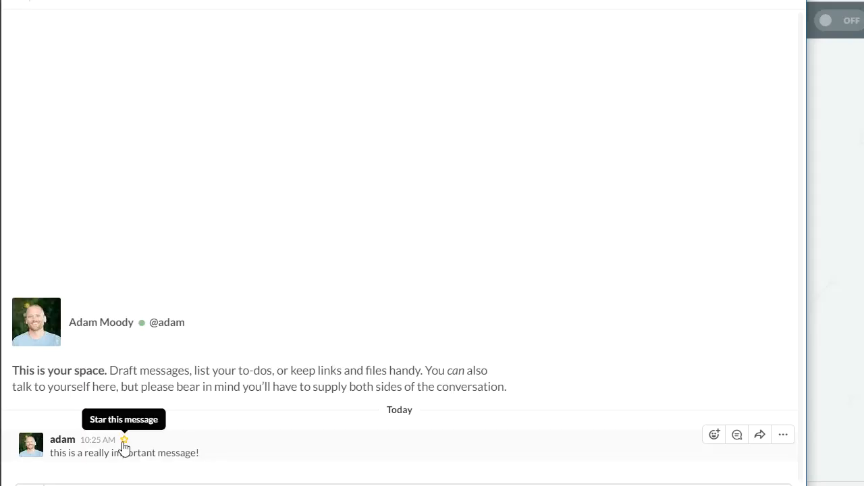
Star the Slack message 'this is a really important message!'.
{"action": "left_click", "coordinate": [125, 440]}
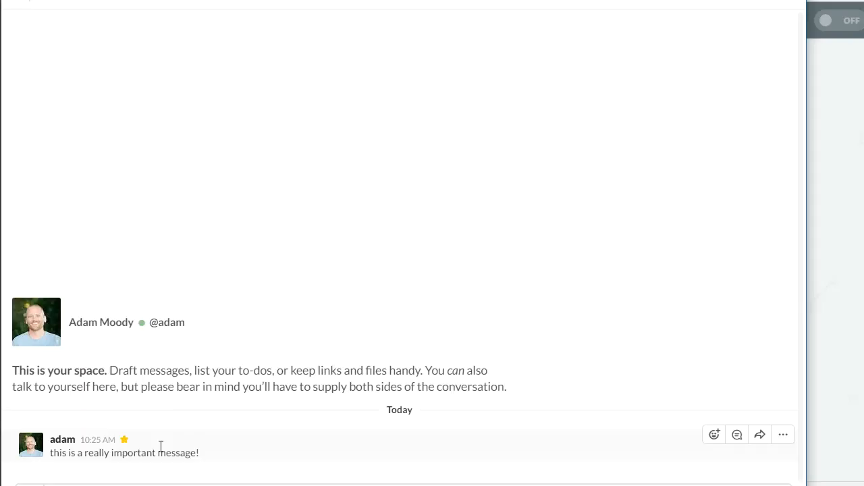